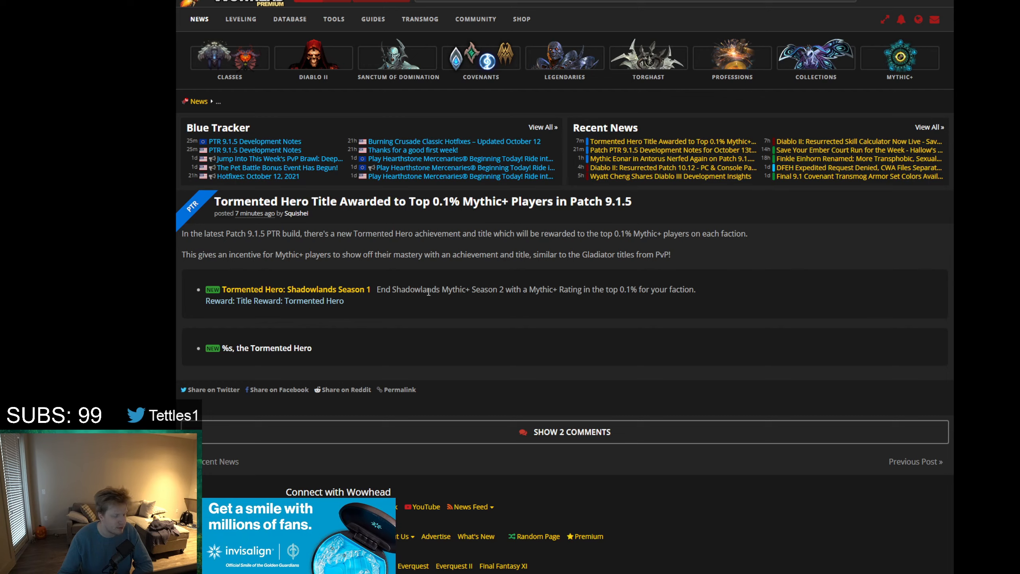
pyautogui.moveTo(92, 252)
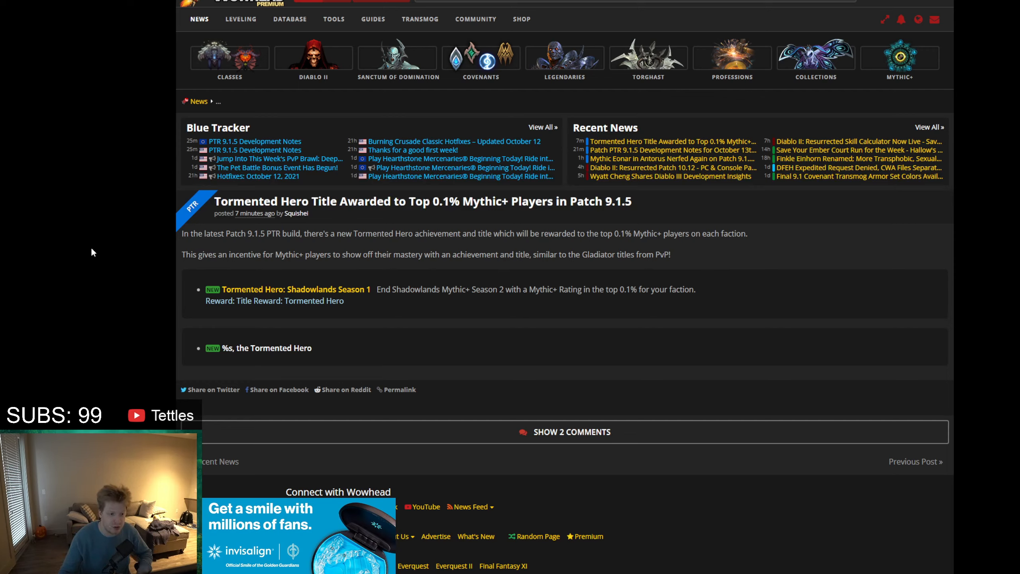
pyautogui.moveTo(376, 289); pyautogui.dragTo(529, 289)
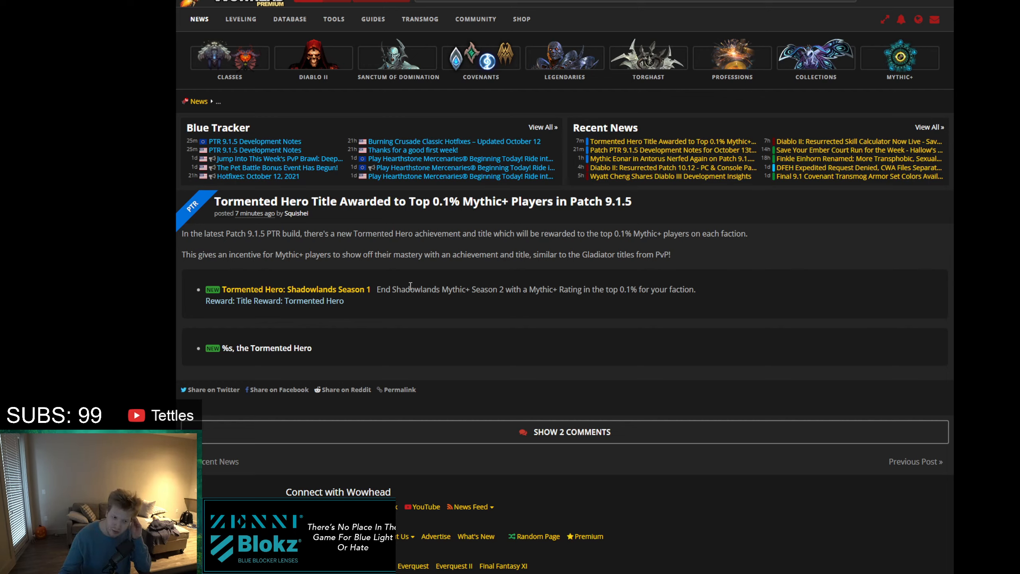
pyautogui.moveTo(392, 289)
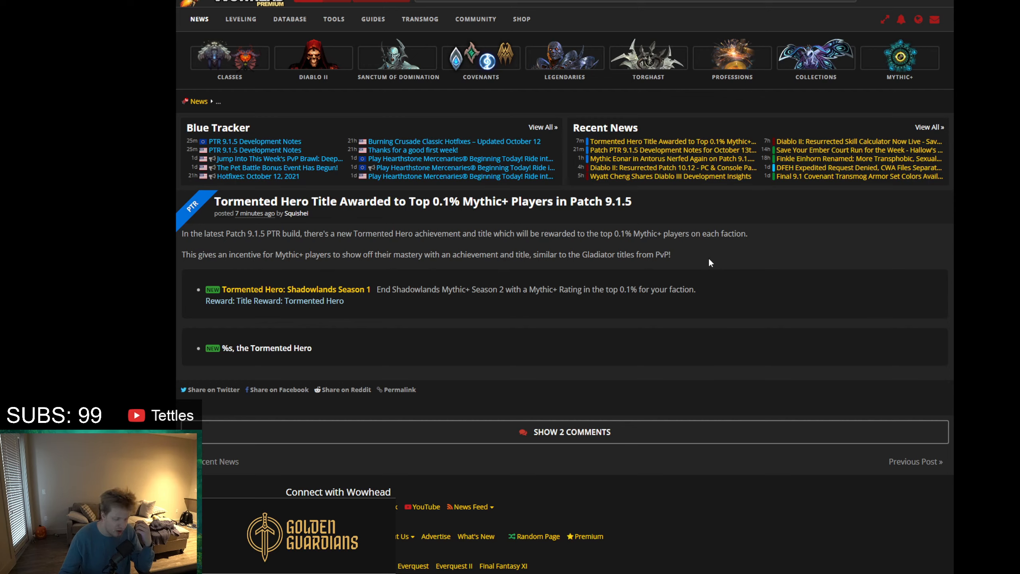
pyautogui.moveTo(703, 278)
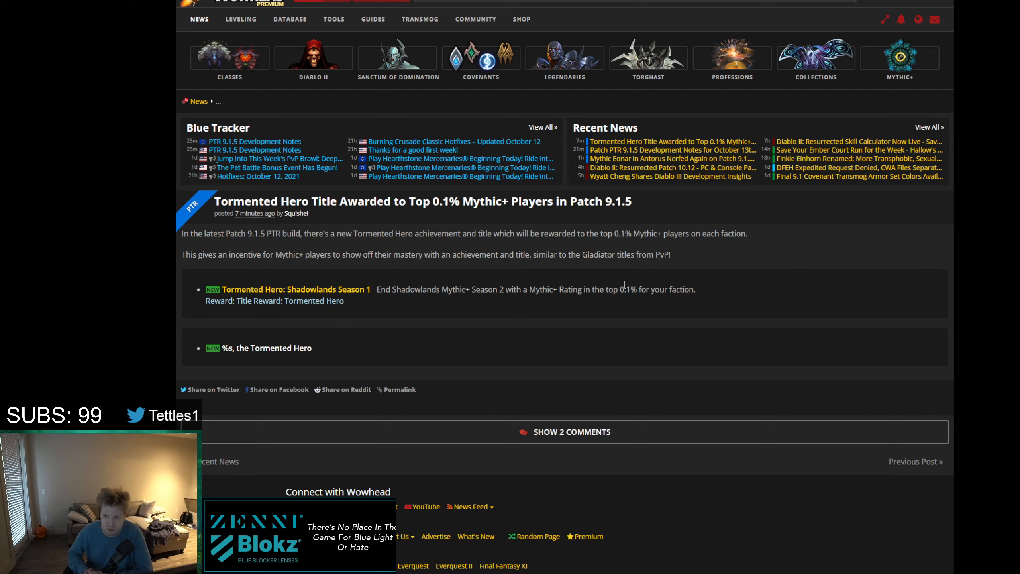
pyautogui.moveTo(655, 274)
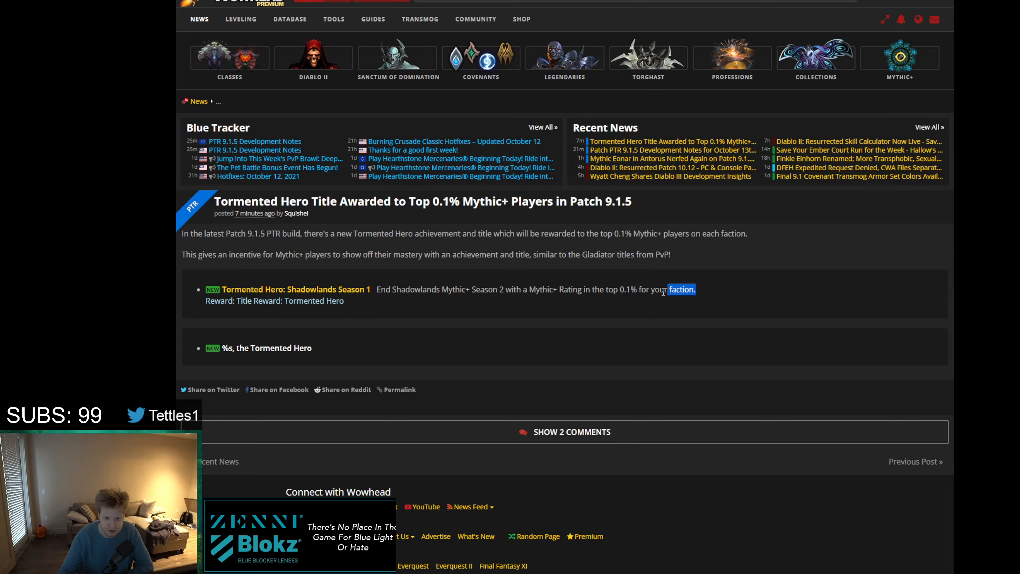
pyautogui.moveTo(664, 288); pyautogui.dragTo(381, 289)
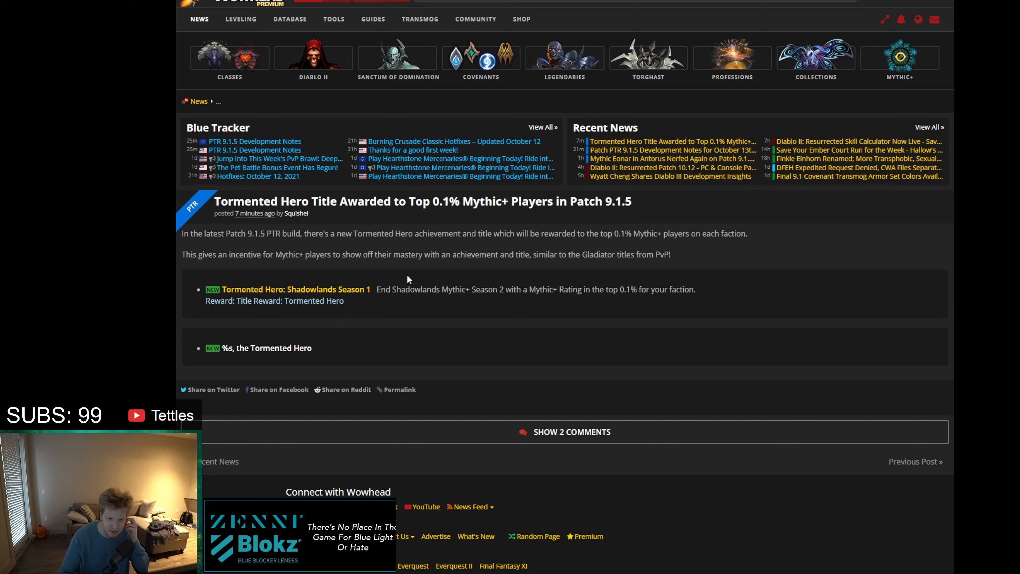
pyautogui.moveTo(249, 298)
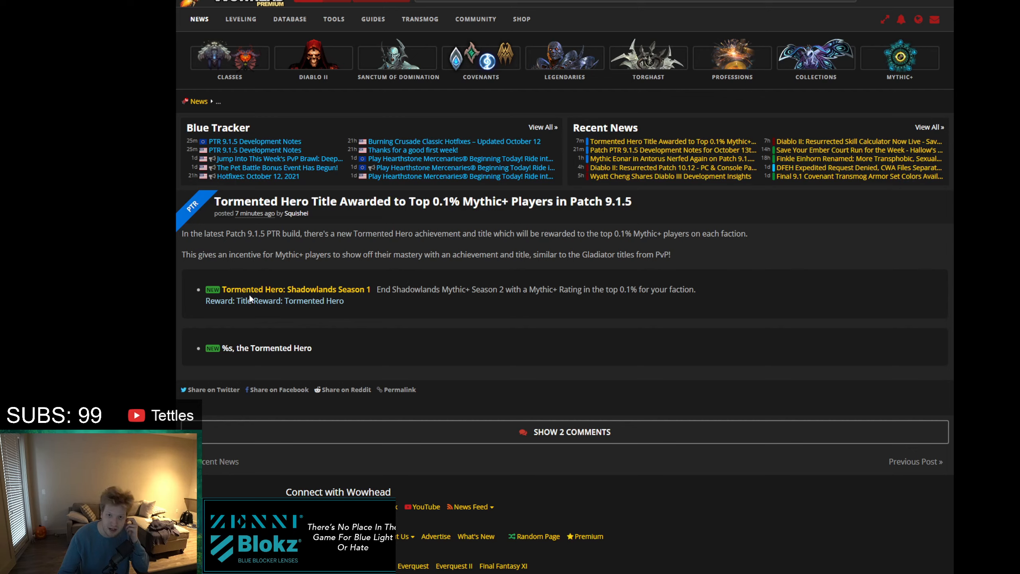